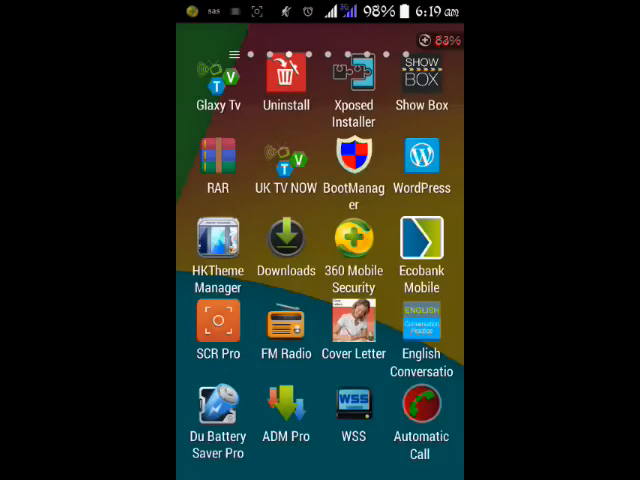
Step: Reach the Play Store in the app drawer and bring up the Flashlight HD LED listing
scroll(left, 3)
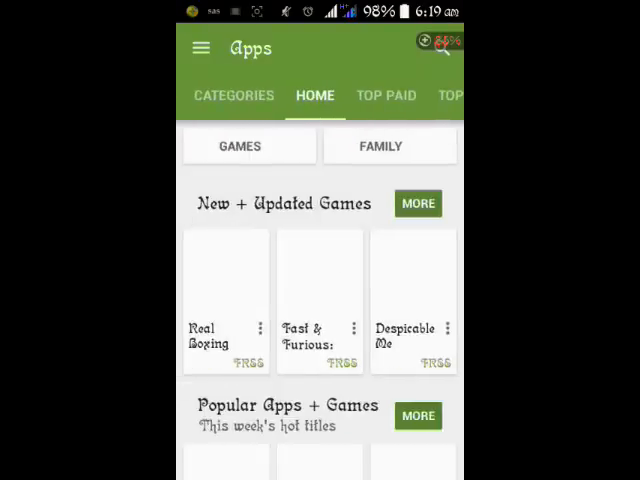
scroll(down, 3)
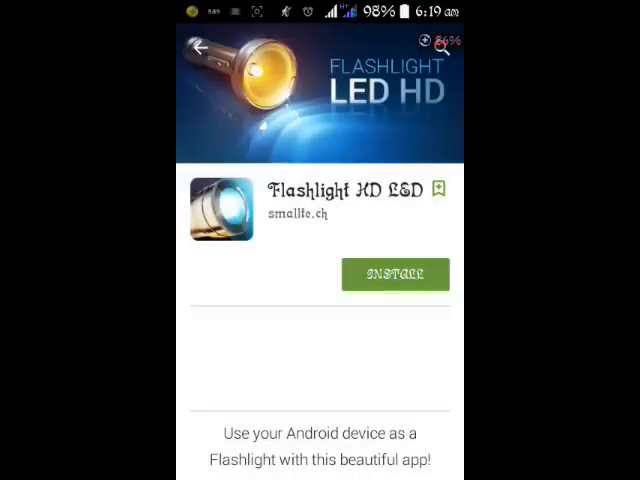
Step: Attempt to install Flashlight HD LED and dismiss the Insufficient storage warning with Cancel
click(396, 274)
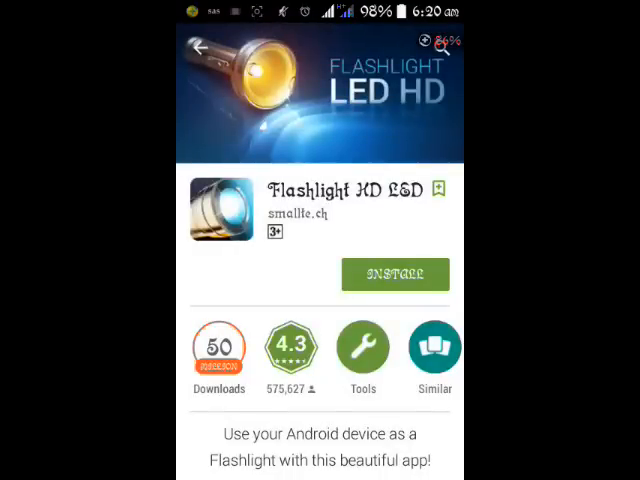
click(394, 274)
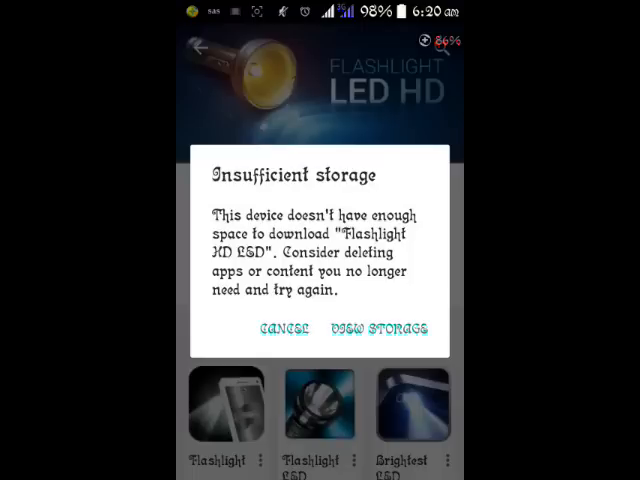
click(280, 328)
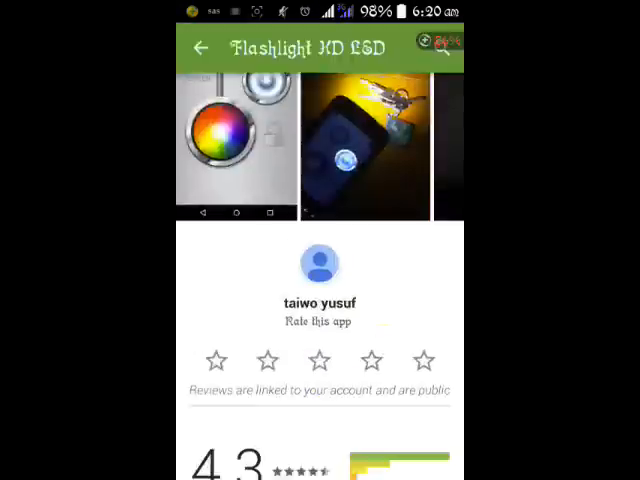
Step: Return to the listing from recent apps and move down past reviews to the Share option
click(204, 48)
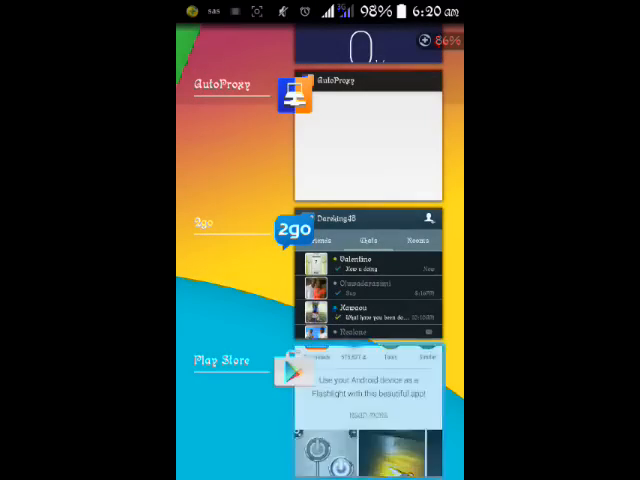
click(368, 400)
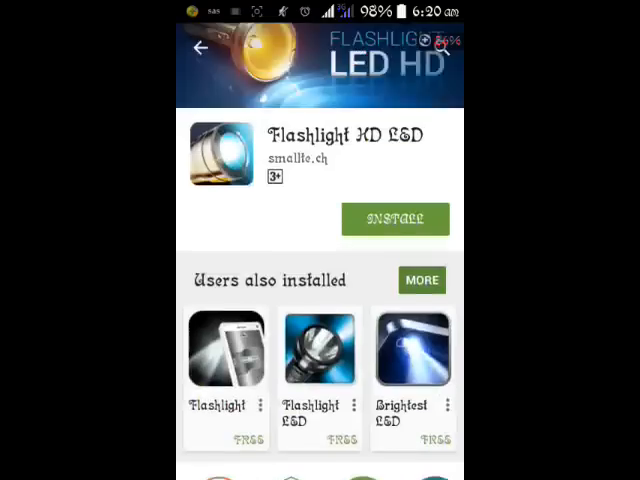
scroll(down, 3)
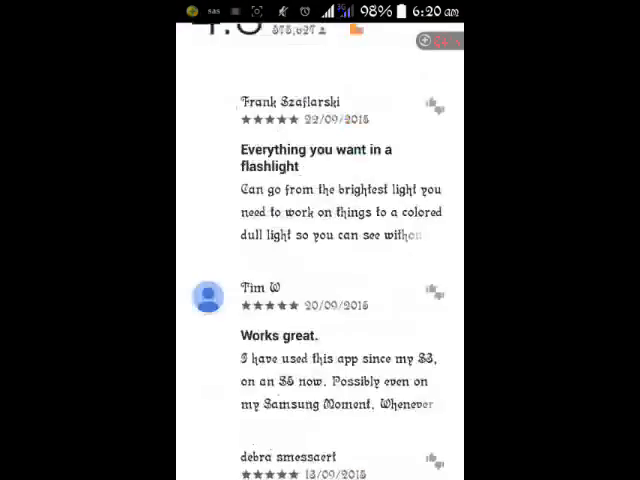
scroll(down, 3)
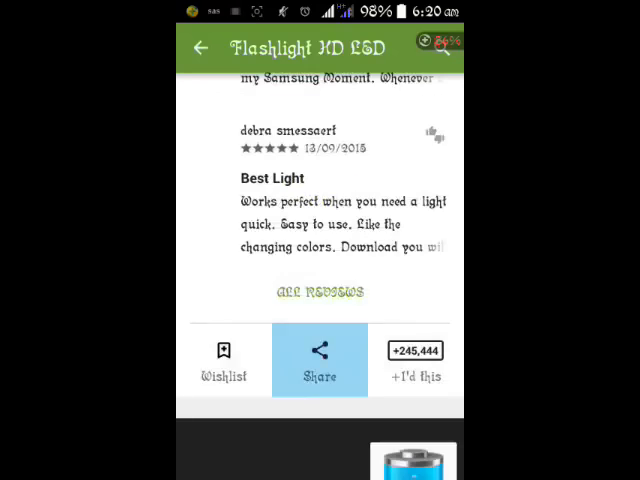
Step: Share the Flashlight HD LED listing to GetApk Market from the Android share sheet
click(320, 360)
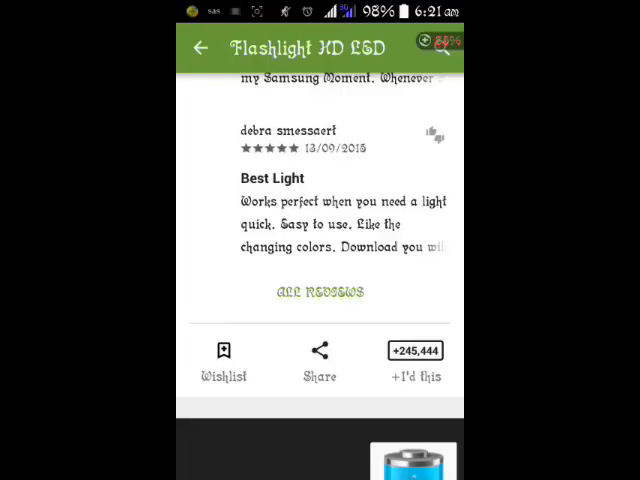
click(320, 360)
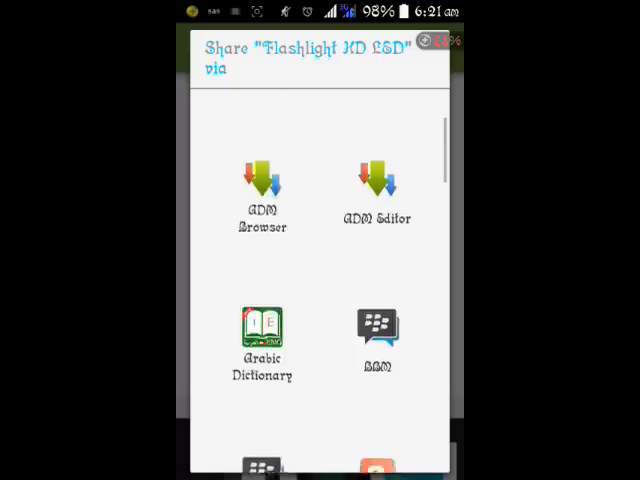
scroll(down, 3)
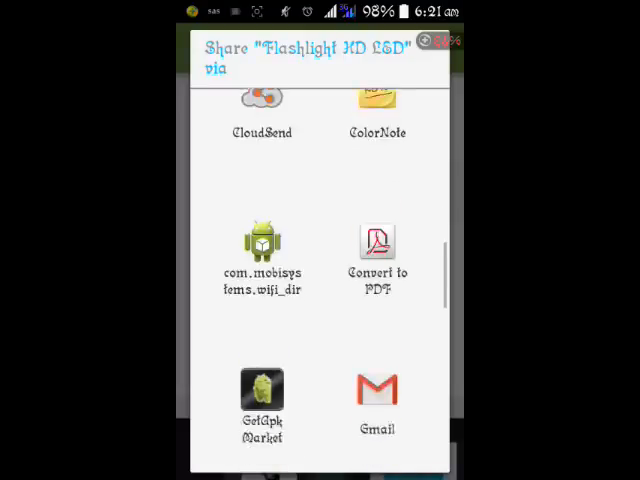
scroll(down, 3)
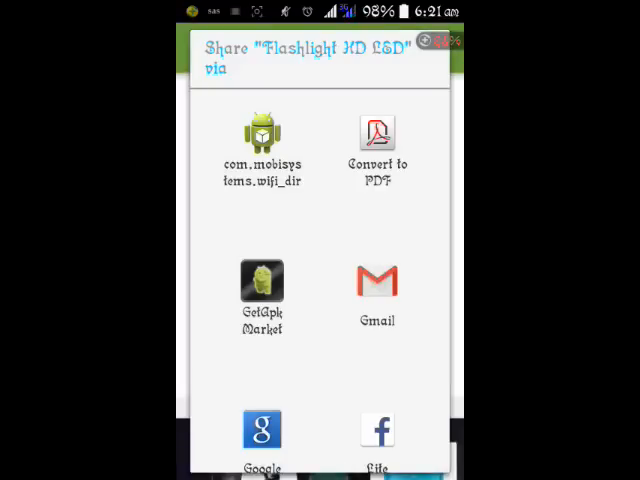
click(260, 290)
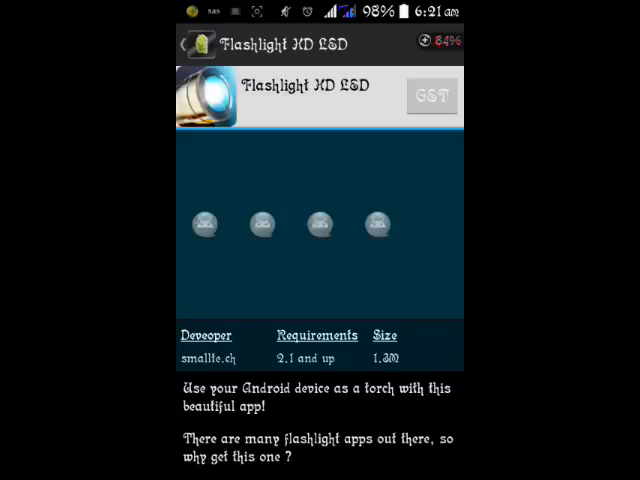
Step: Request the apk via GET and choose a Direct download mirror
click(432, 96)
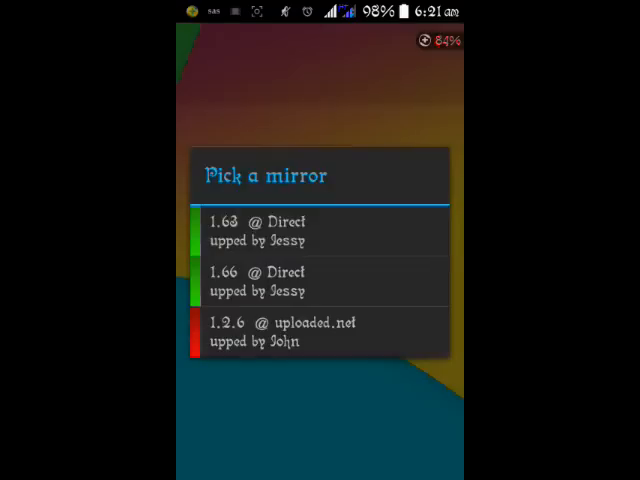
click(316, 230)
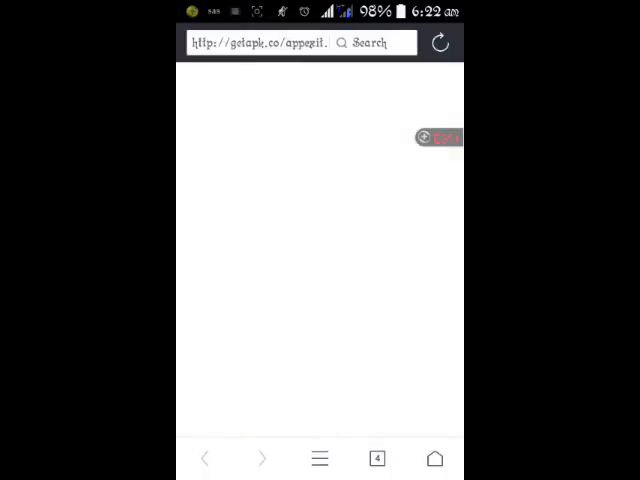
Step: Follow the getapk redirect, download the 2.94M apk and respond to its Install prompt in Downloads
click(440, 44)
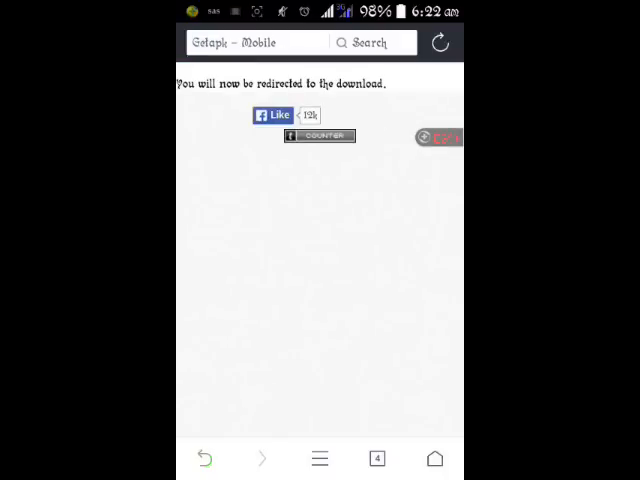
click(440, 42)
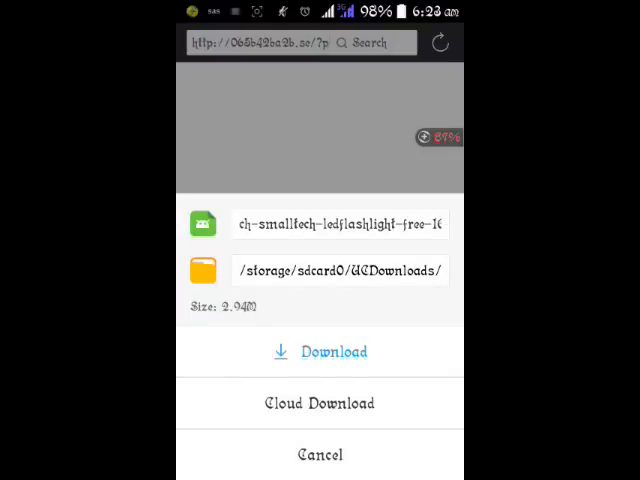
click(320, 352)
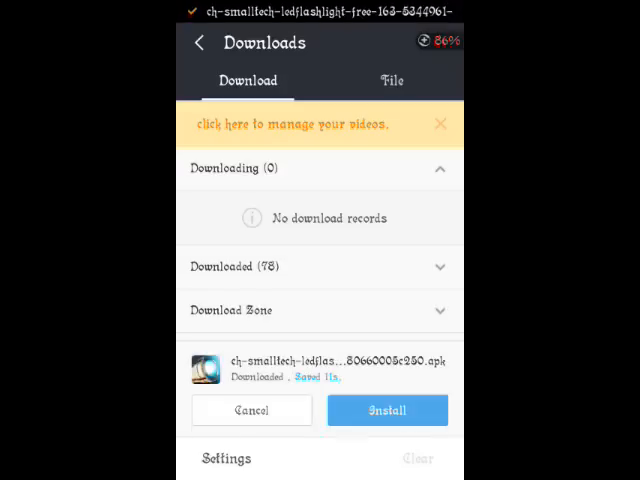
click(252, 410)
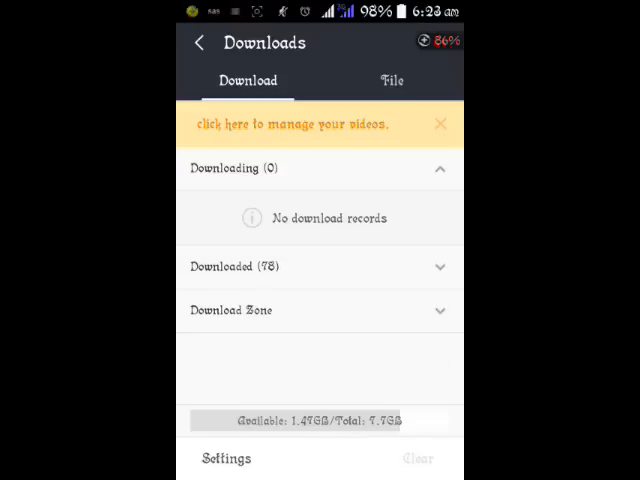